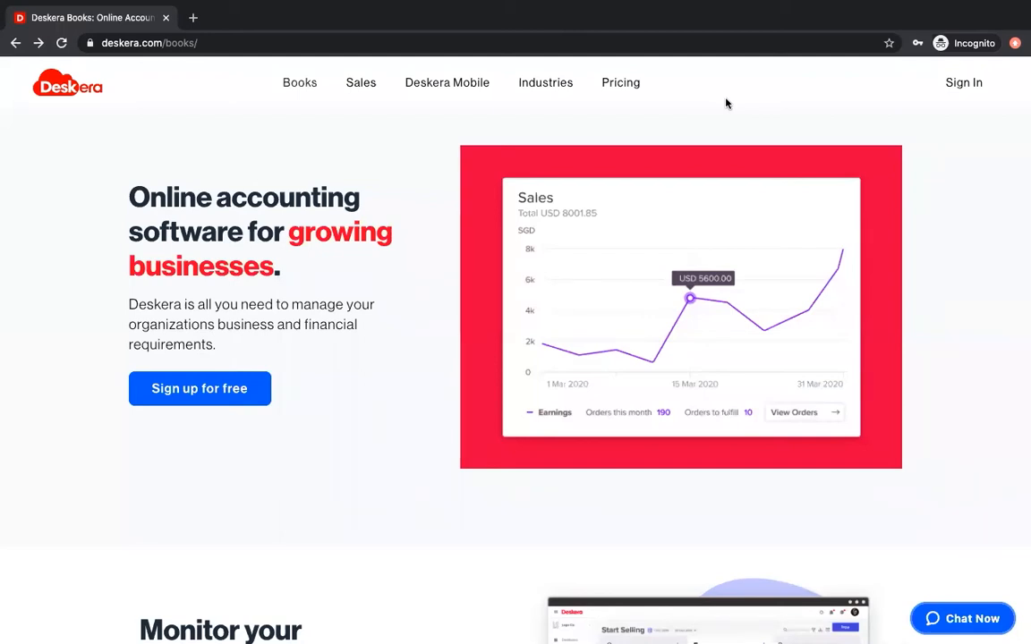
mouse_move(963, 83)
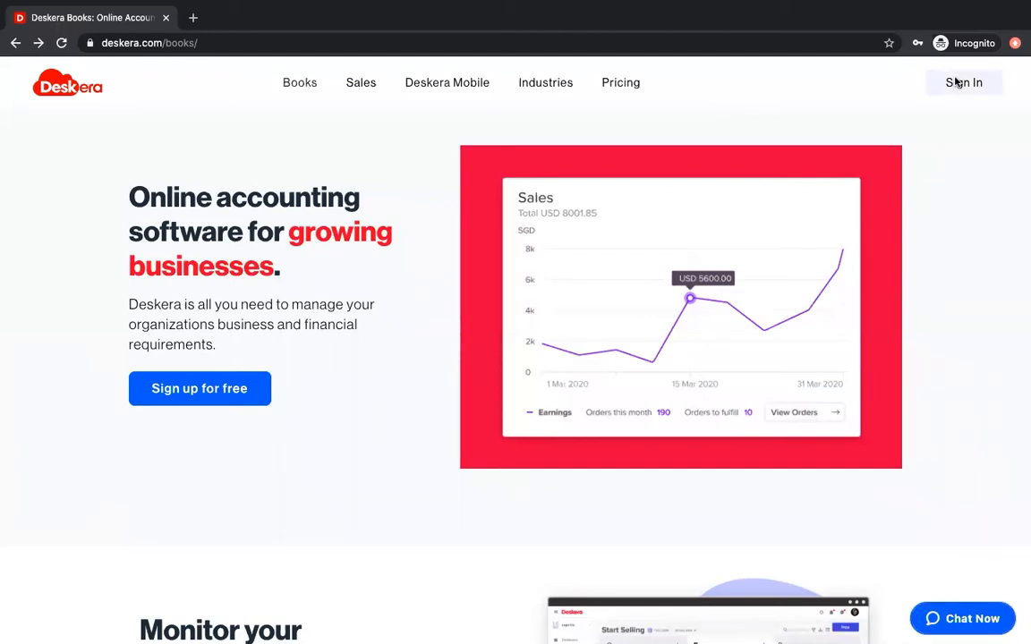
Step: Sign in to the Deskera account with username and password so the welcome greeting appears
click(963, 83)
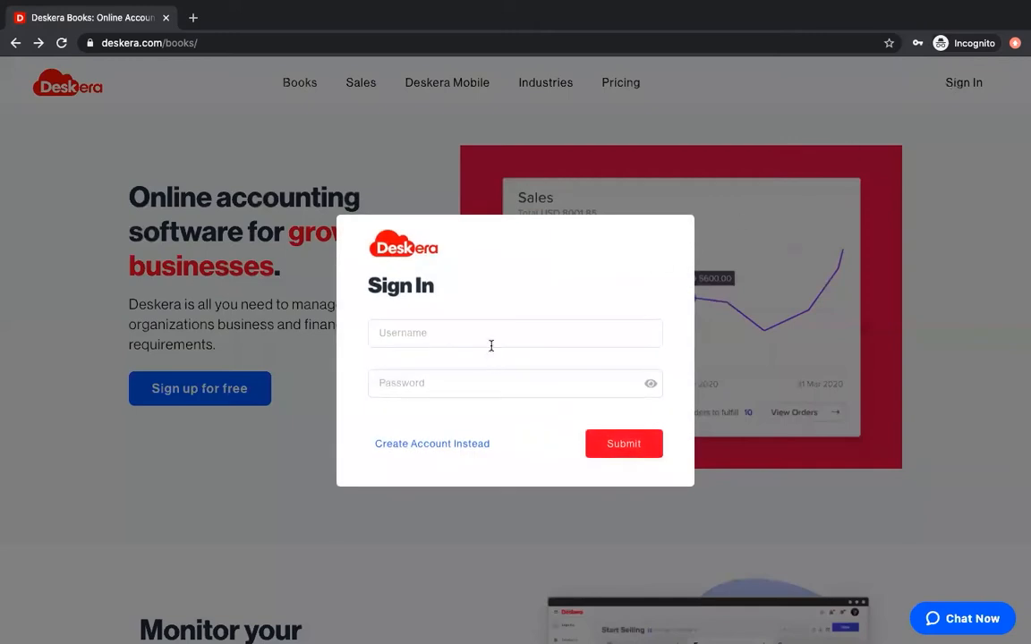
mouse_move(468, 383)
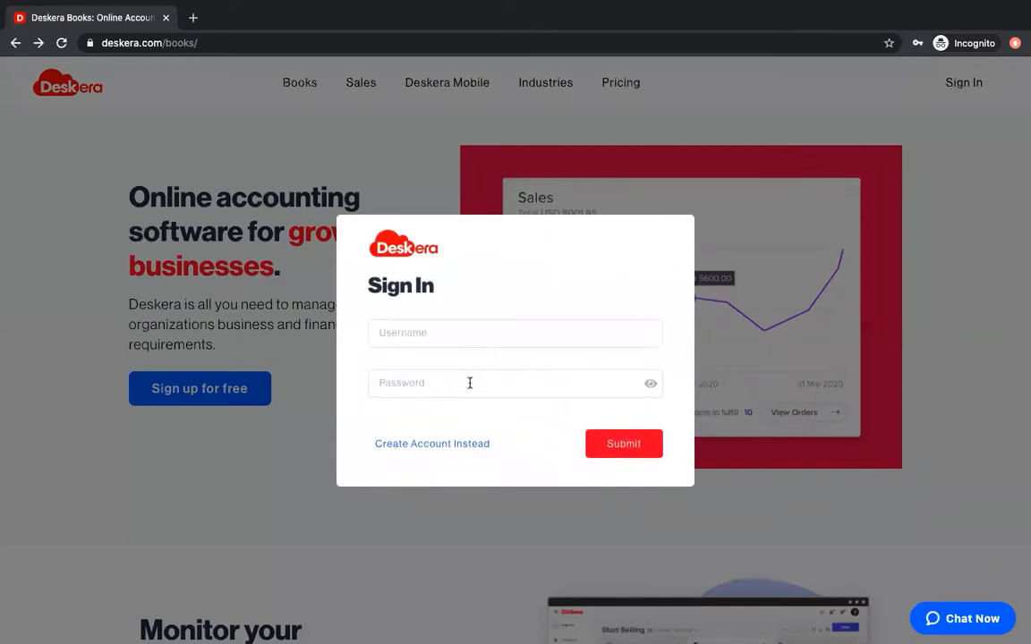
click(433, 444)
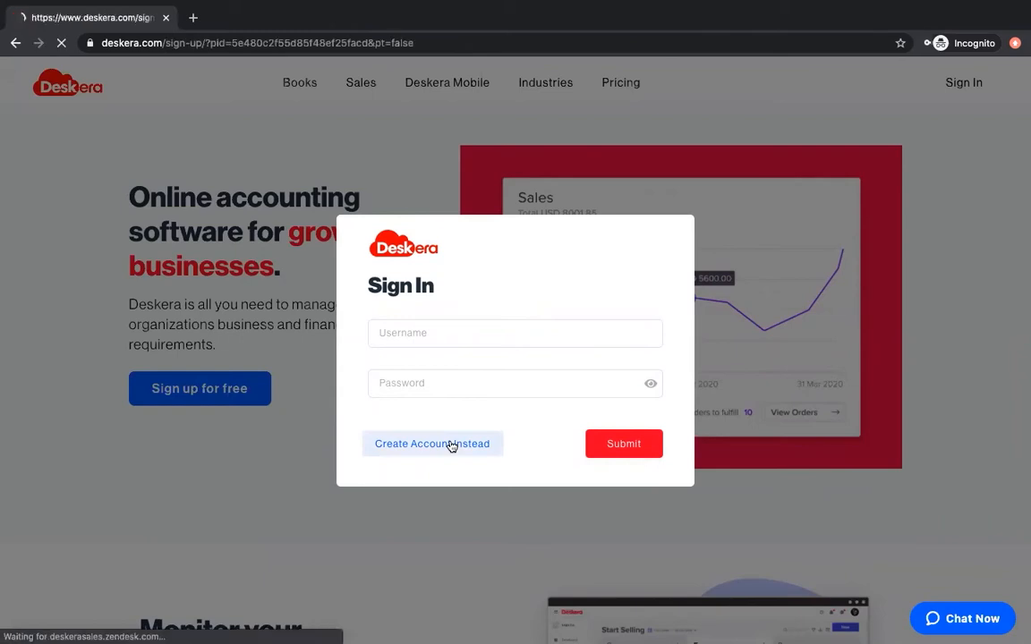
click(432, 444)
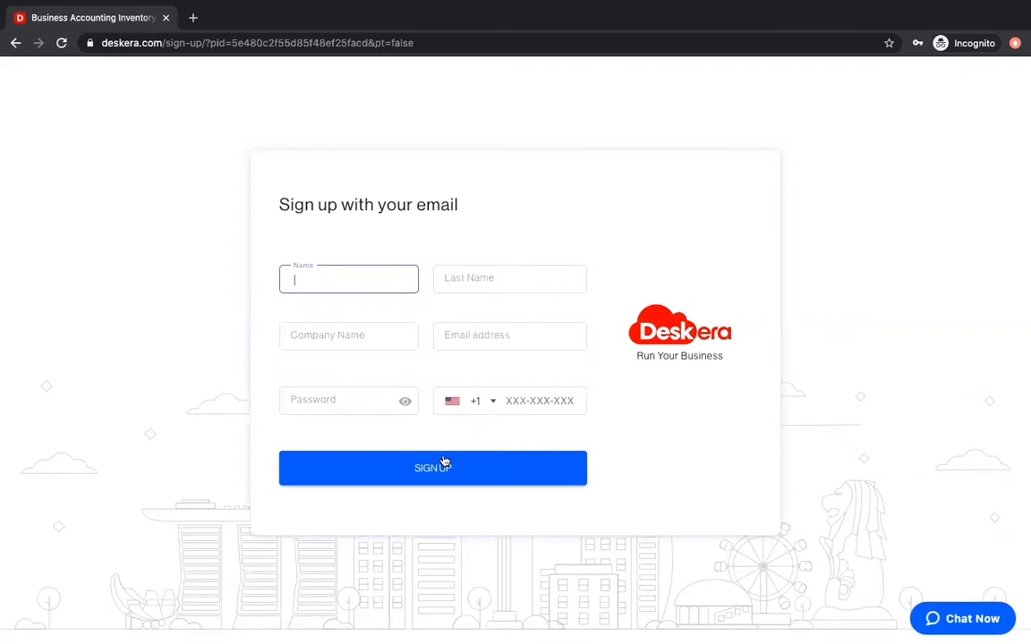
click(433, 467)
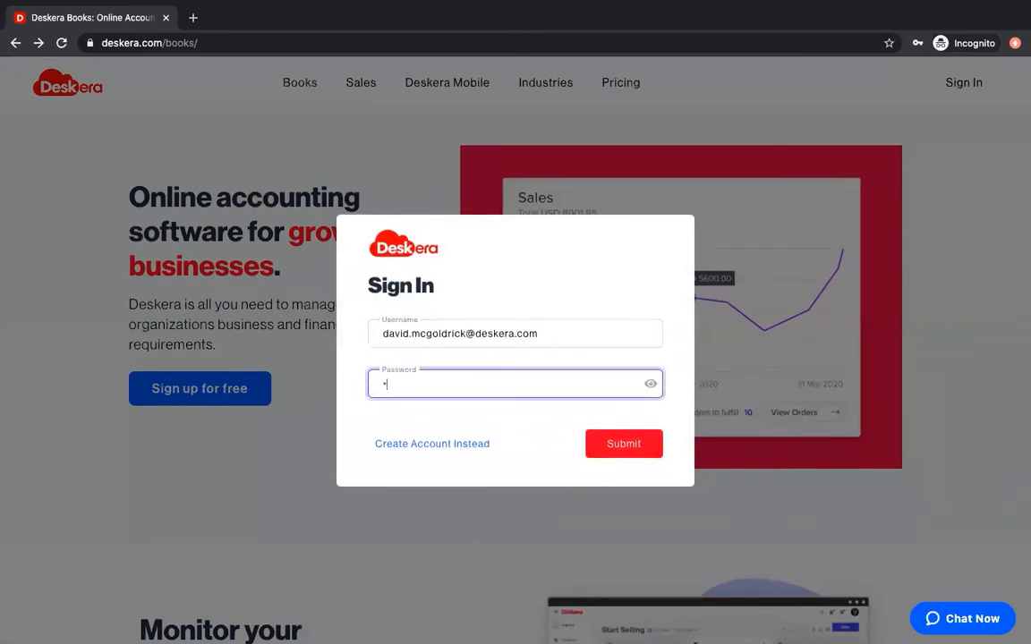
text(password)
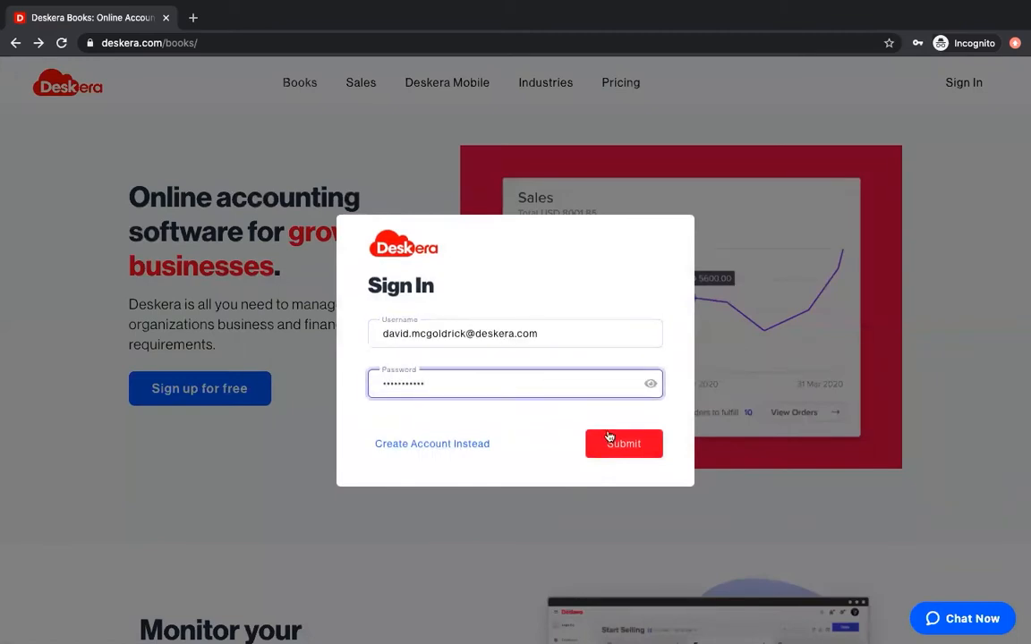
click(622, 444)
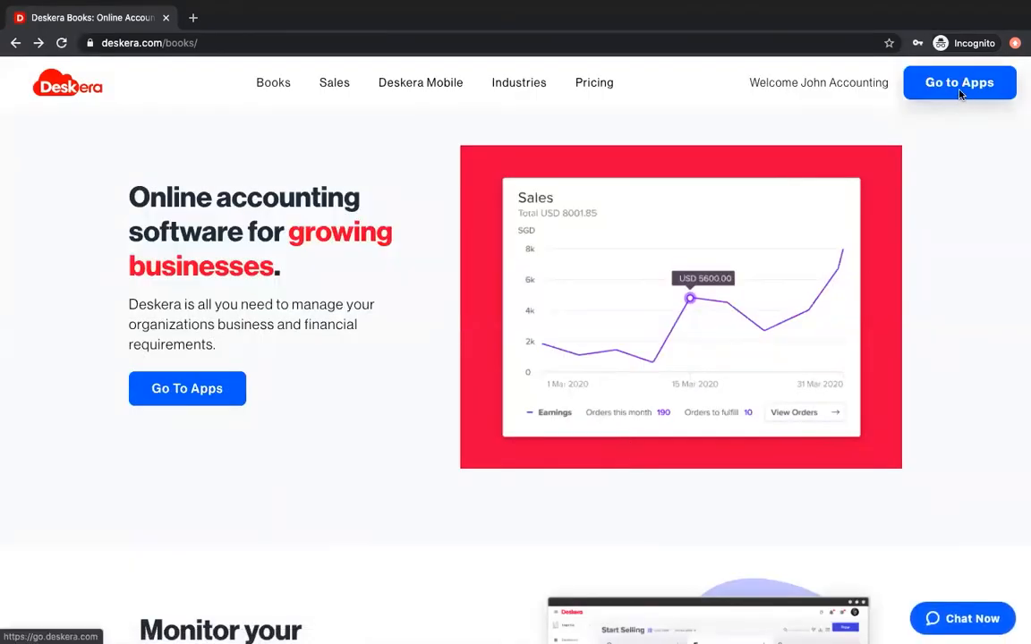
Step: Go to the Deskera apps console from the website header
click(959, 82)
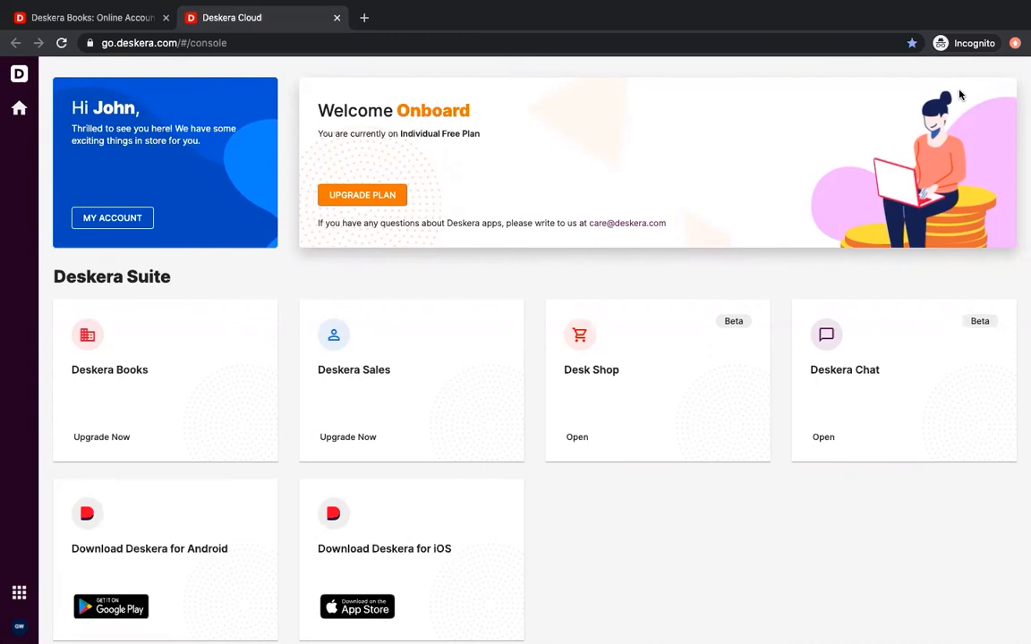
mouse_move(609, 269)
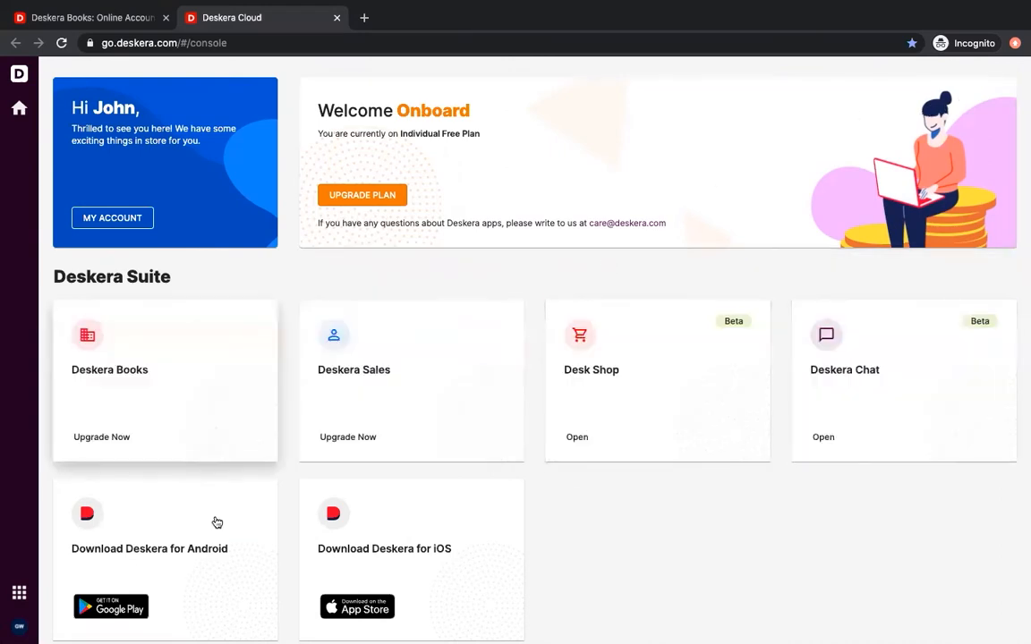
mouse_move(397, 537)
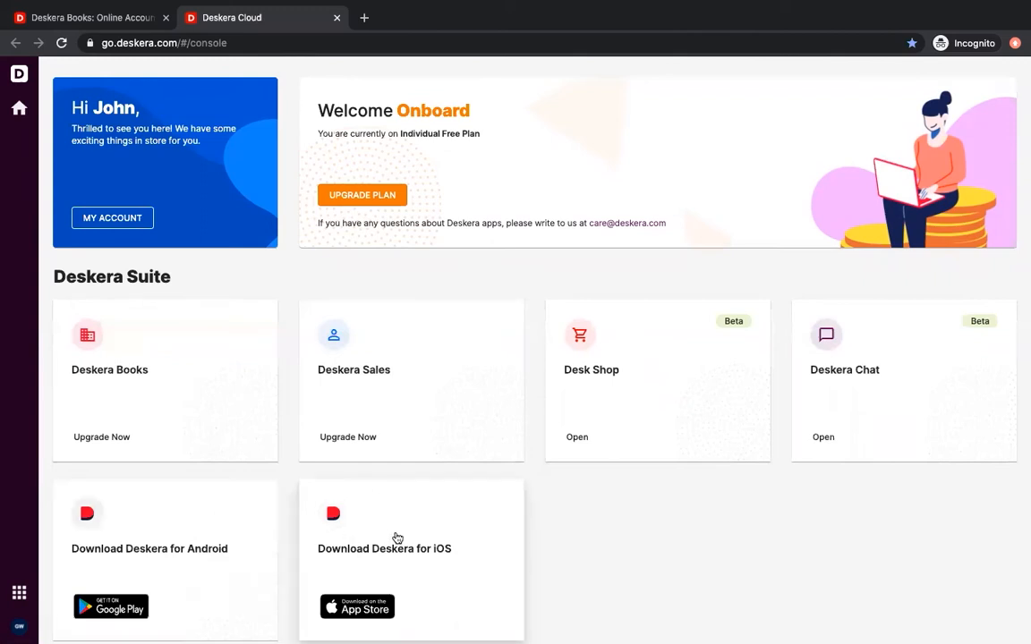
mouse_move(313, 485)
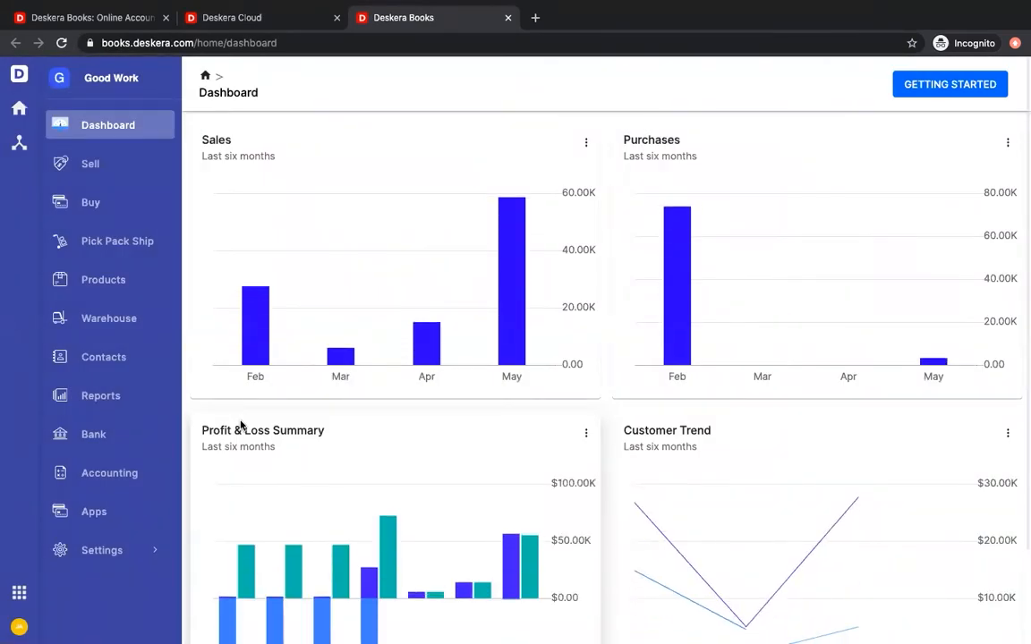
mouse_move(204, 422)
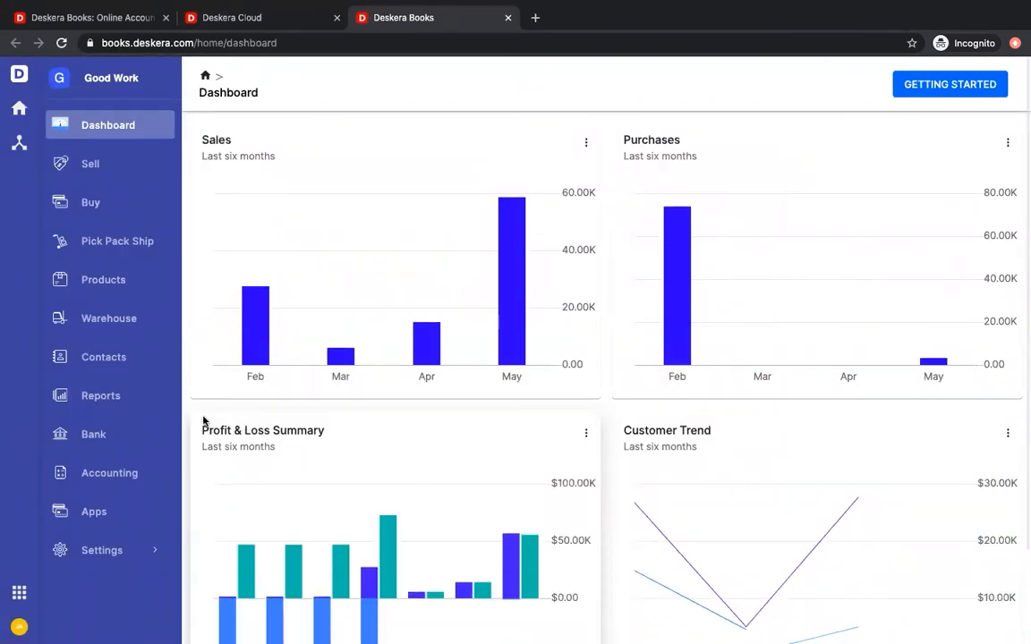
Step: Show the Contacts list, trying the Customer and Vendor filters before returning to all 13 contacts
click(103, 358)
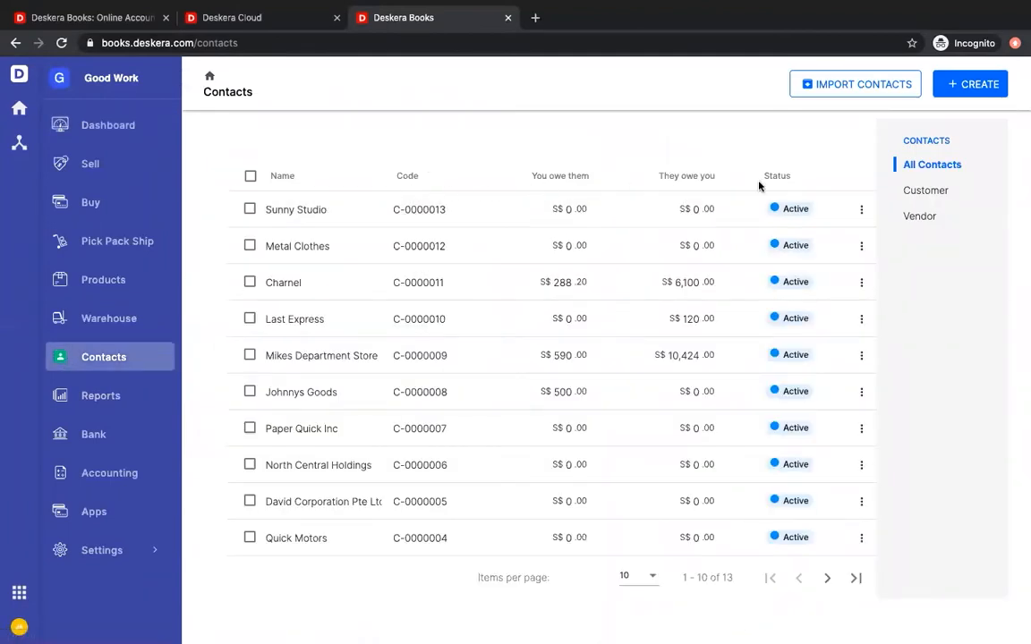
mouse_move(925, 190)
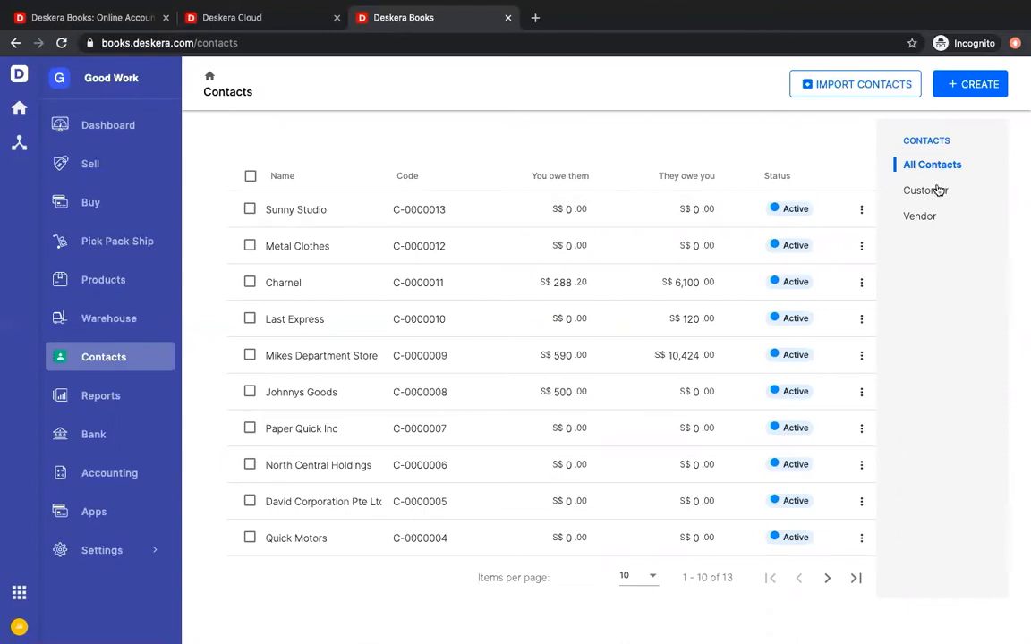
click(927, 190)
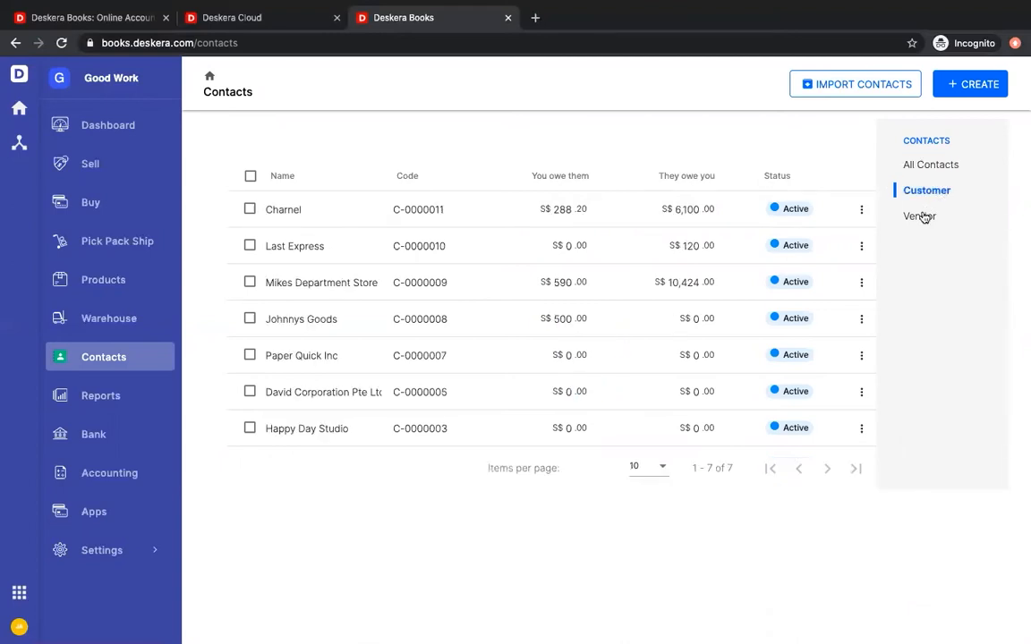
click(930, 165)
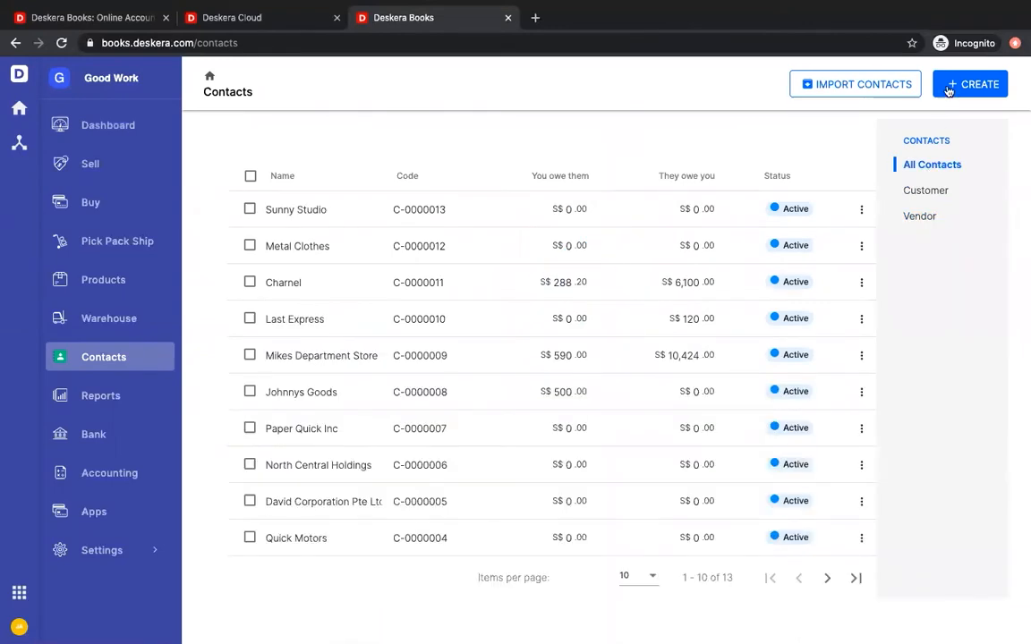
click(970, 84)
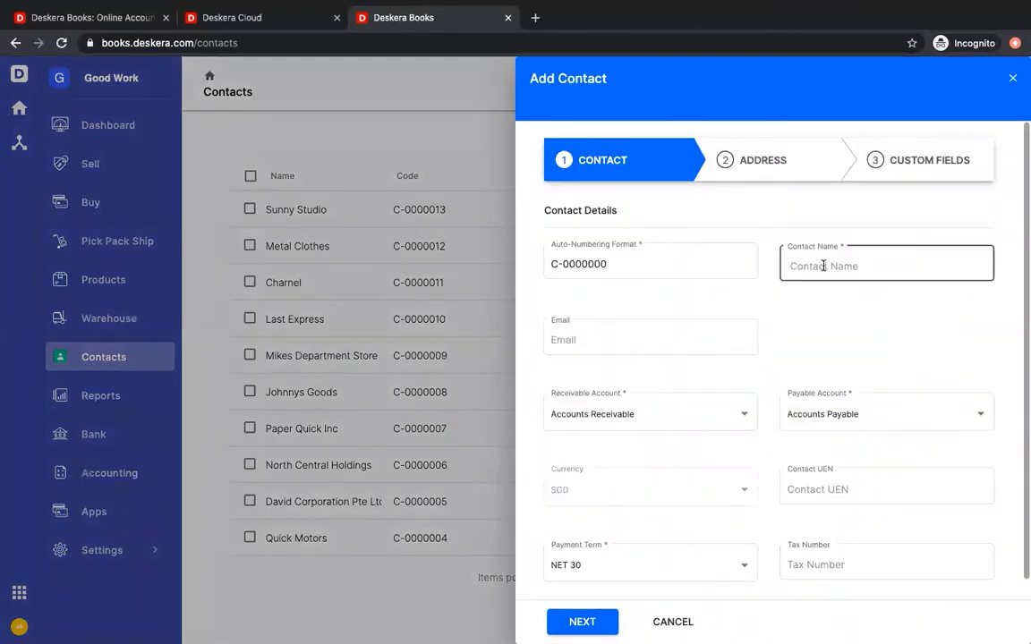
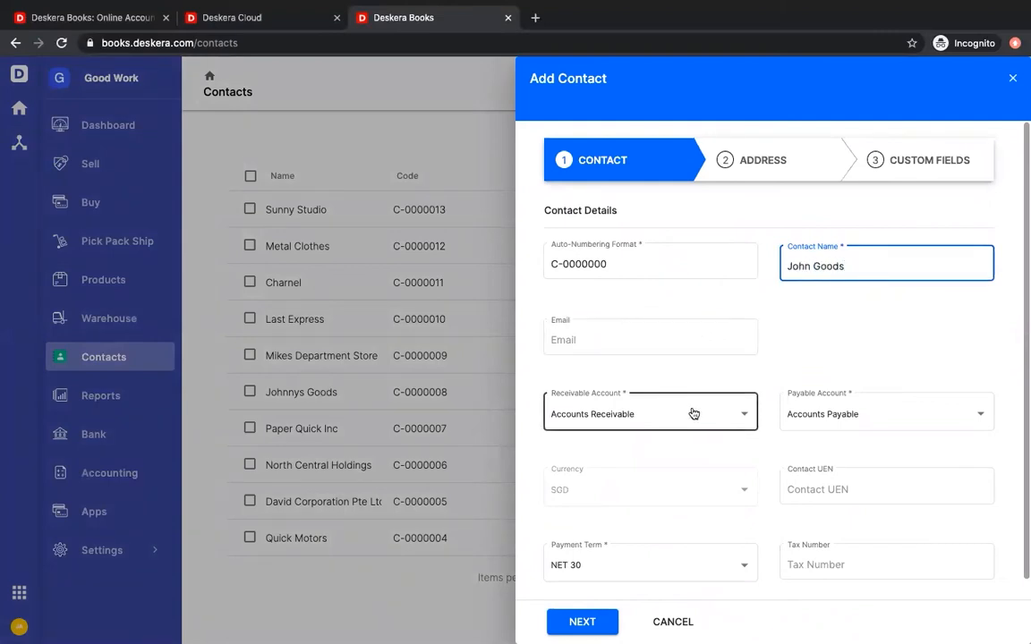
mouse_move(780, 413)
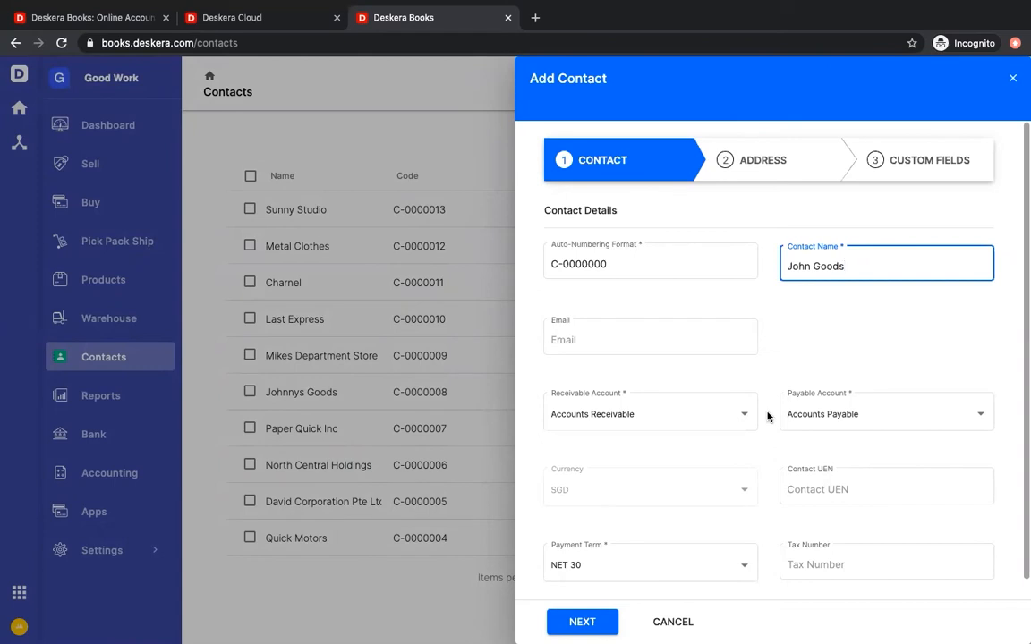
click(886, 489)
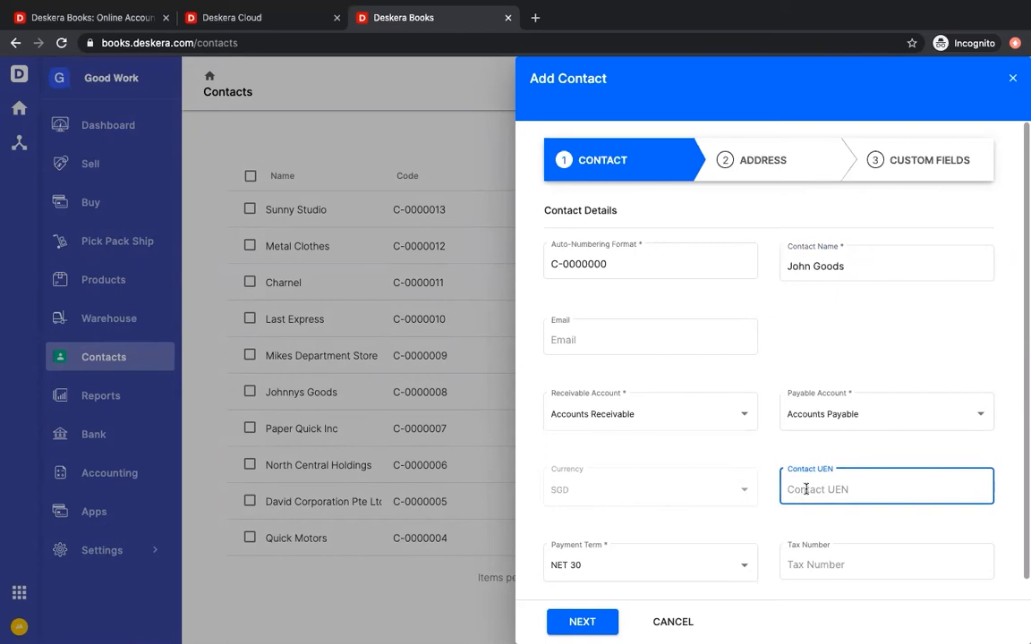
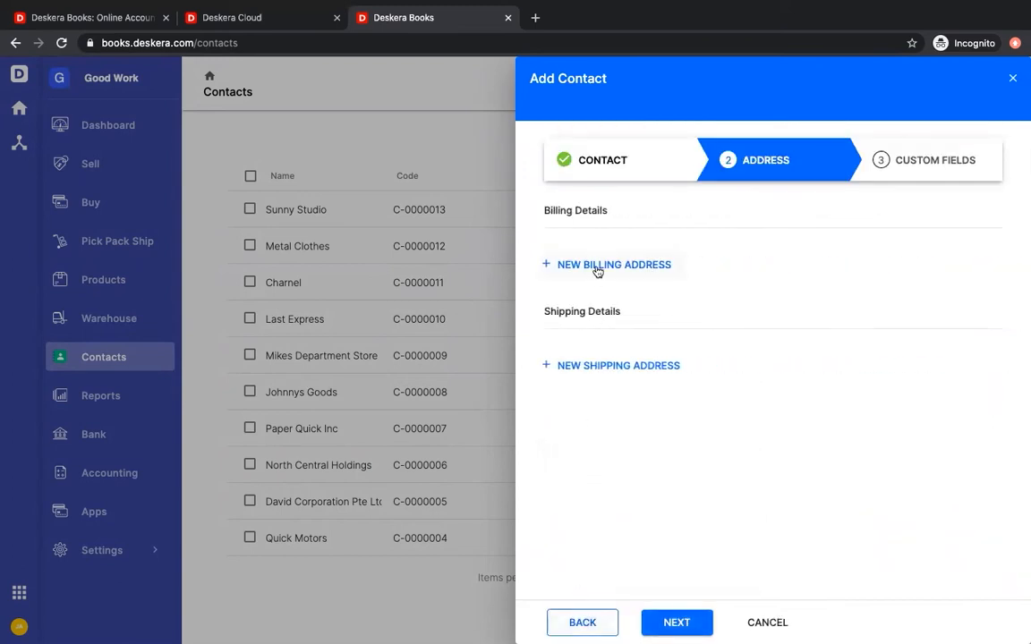
click(614, 265)
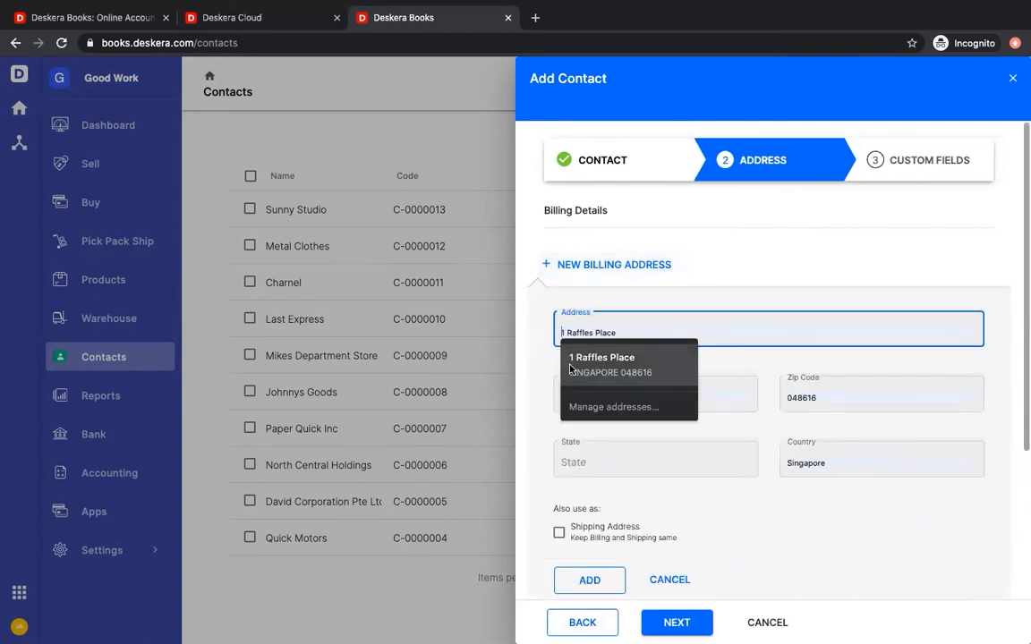
click(602, 365)
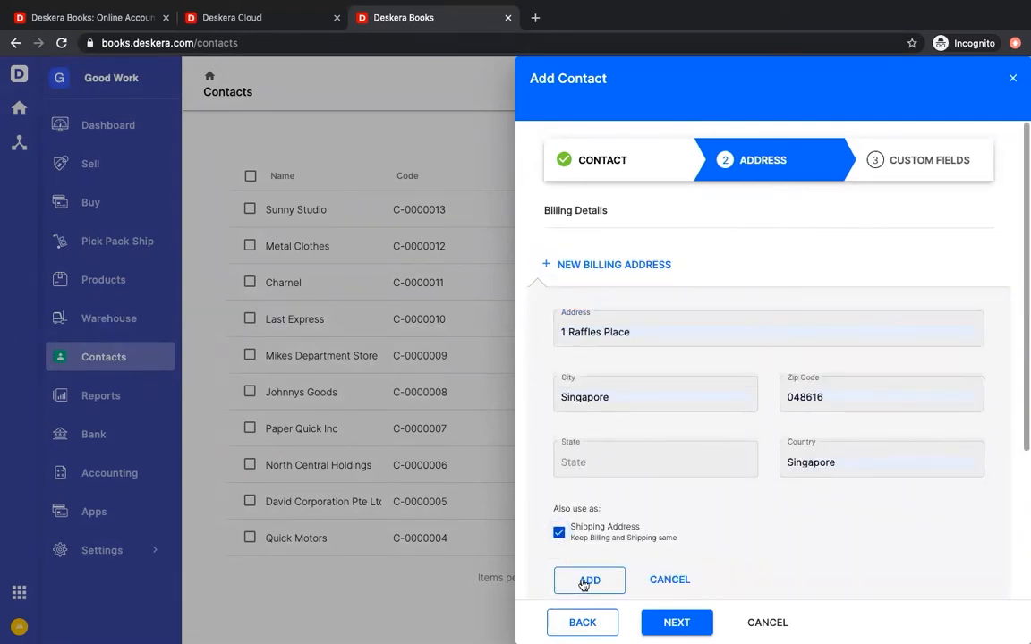
click(589, 580)
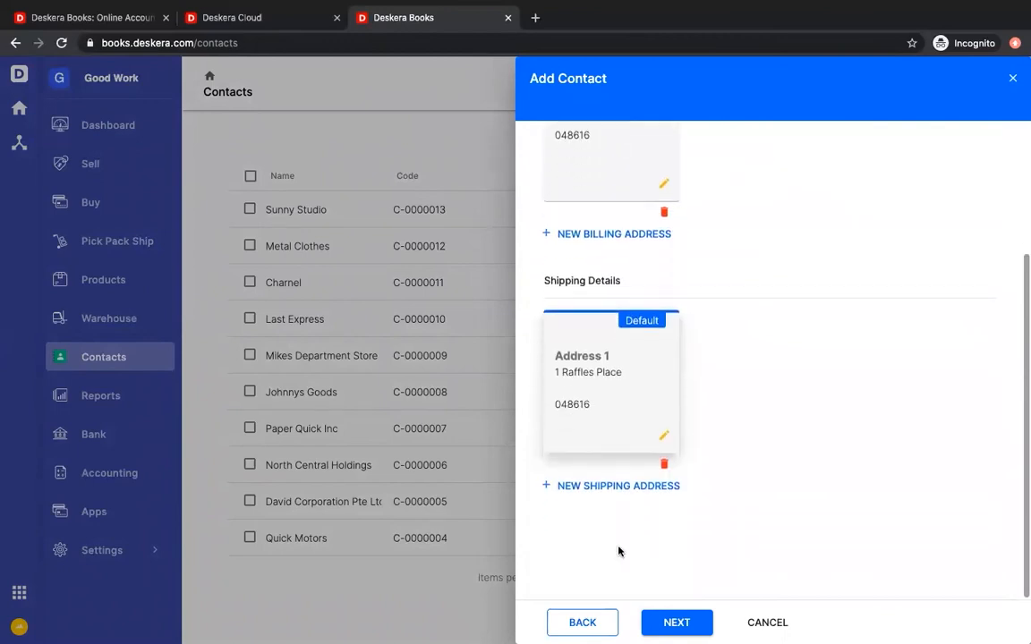
click(677, 623)
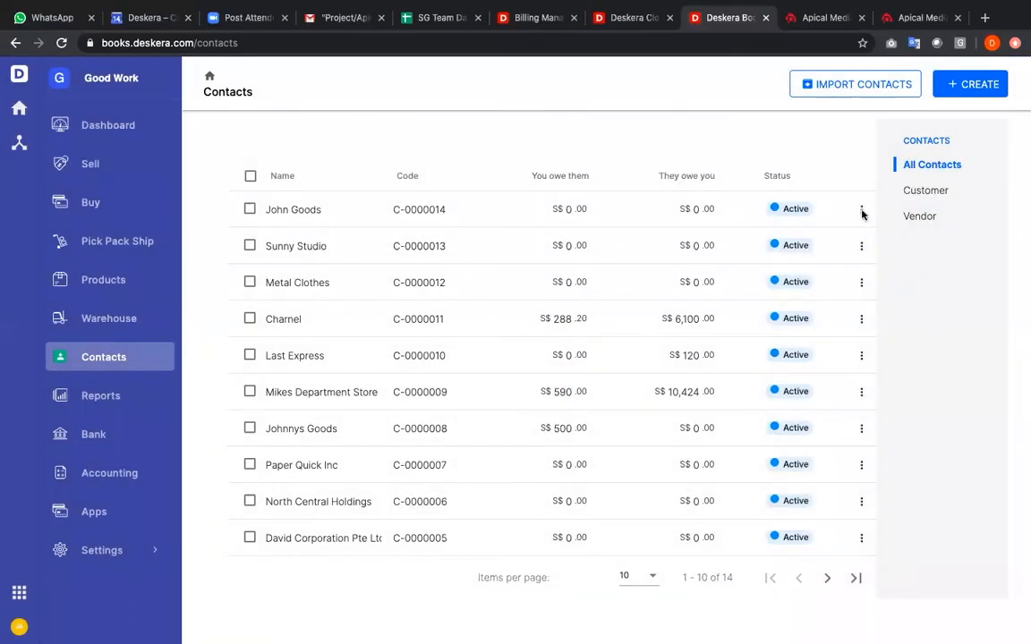
click(860, 208)
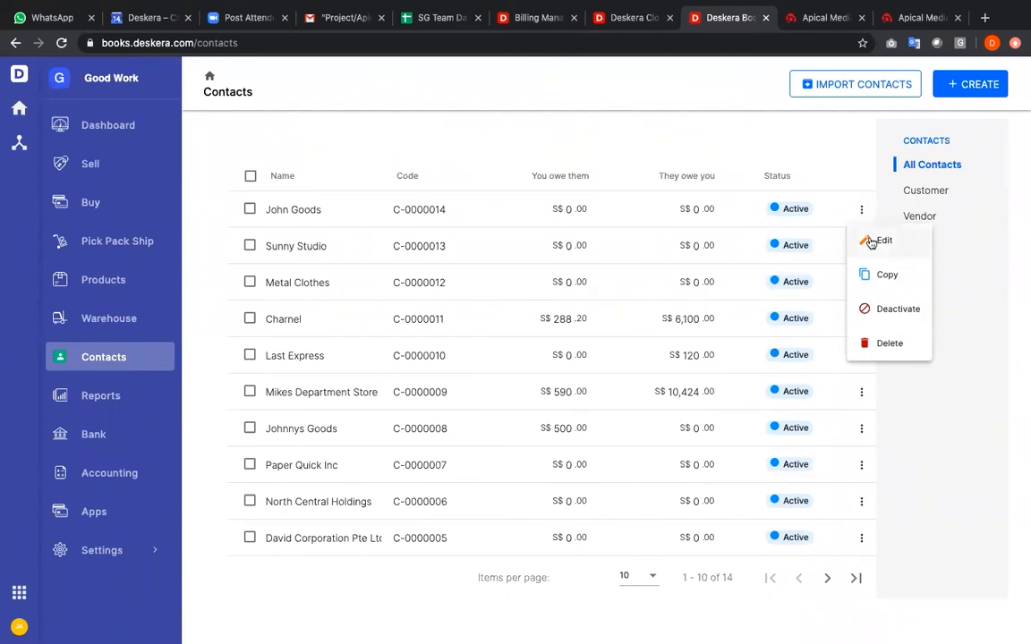
click(883, 240)
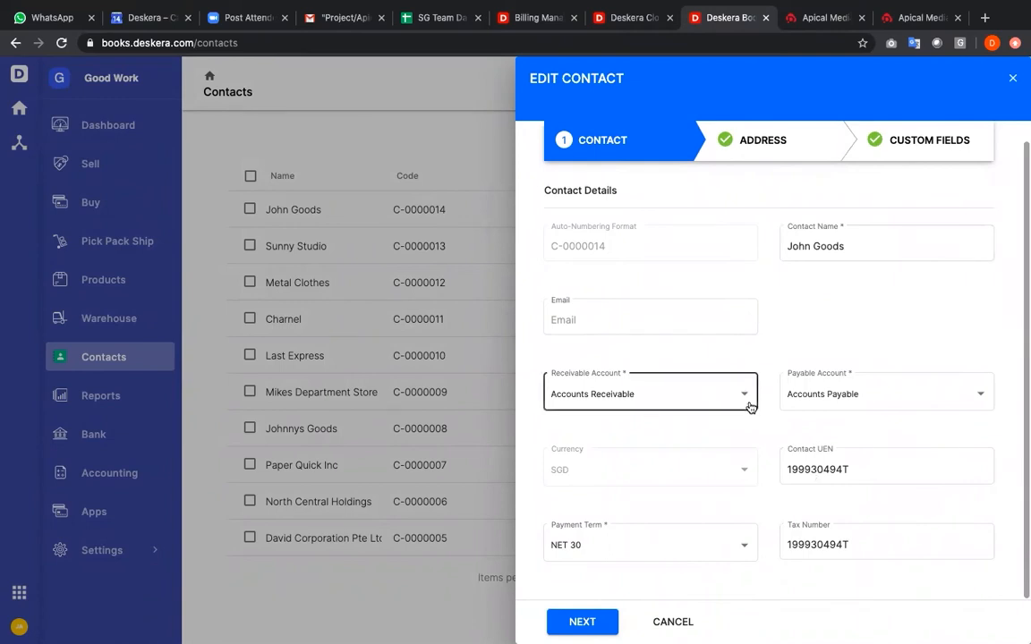
click(886, 540)
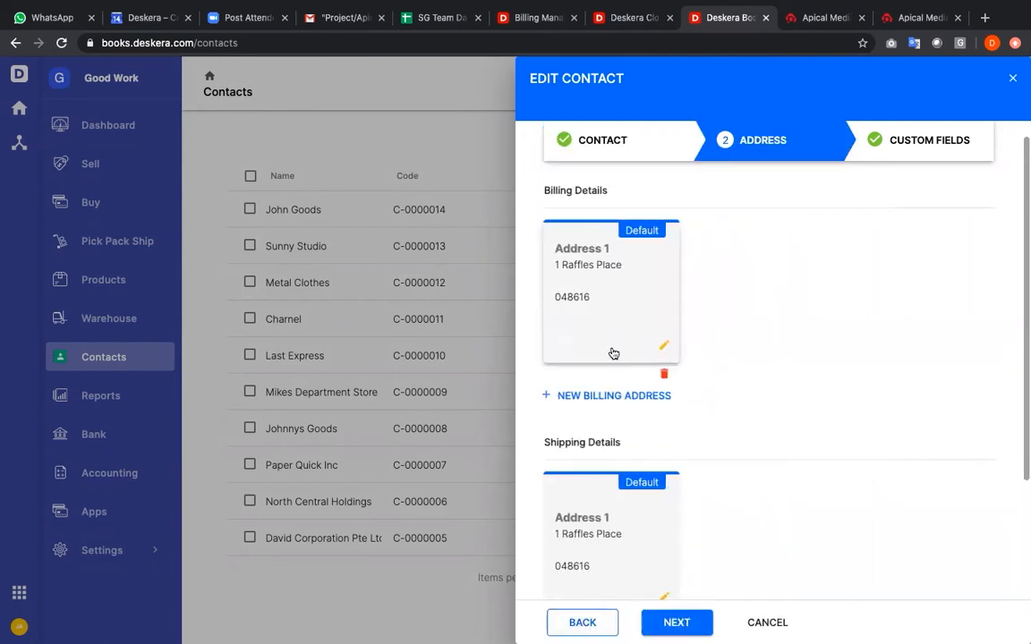
mouse_move(607, 414)
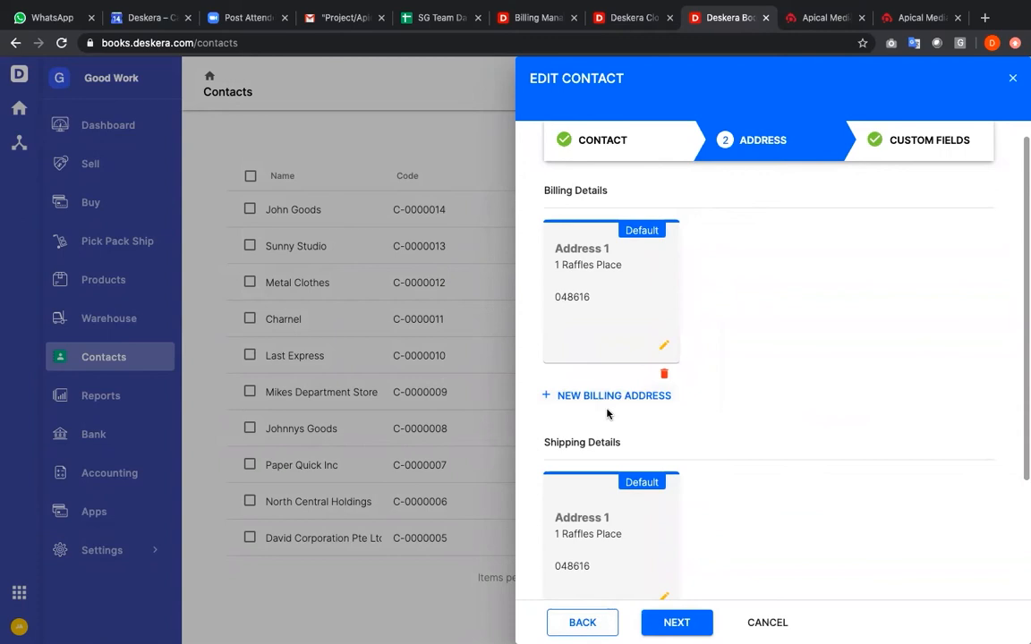
scroll(down, 3)
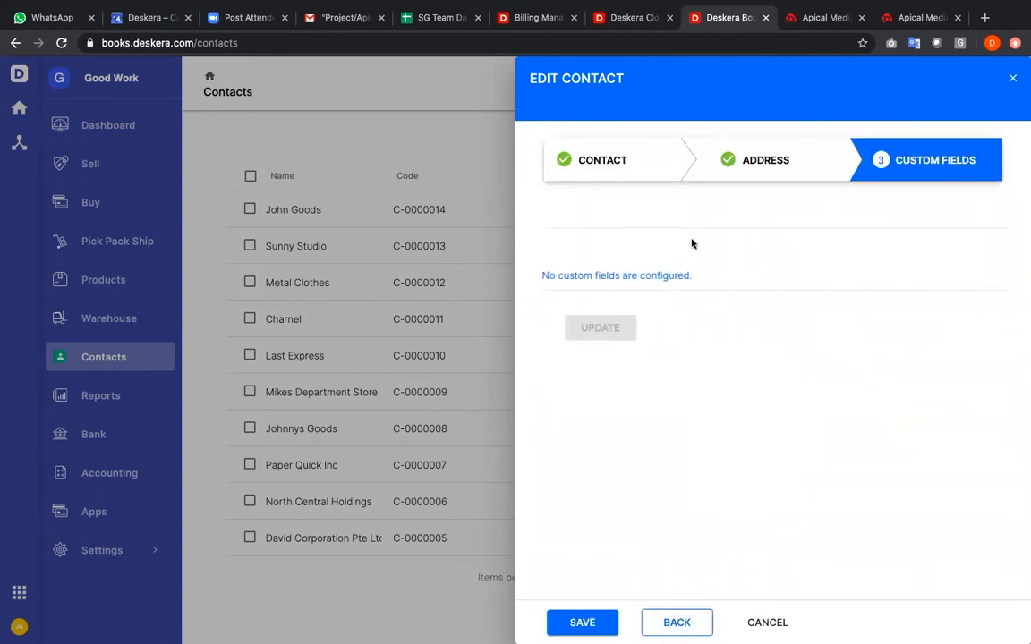
mouse_move(677, 493)
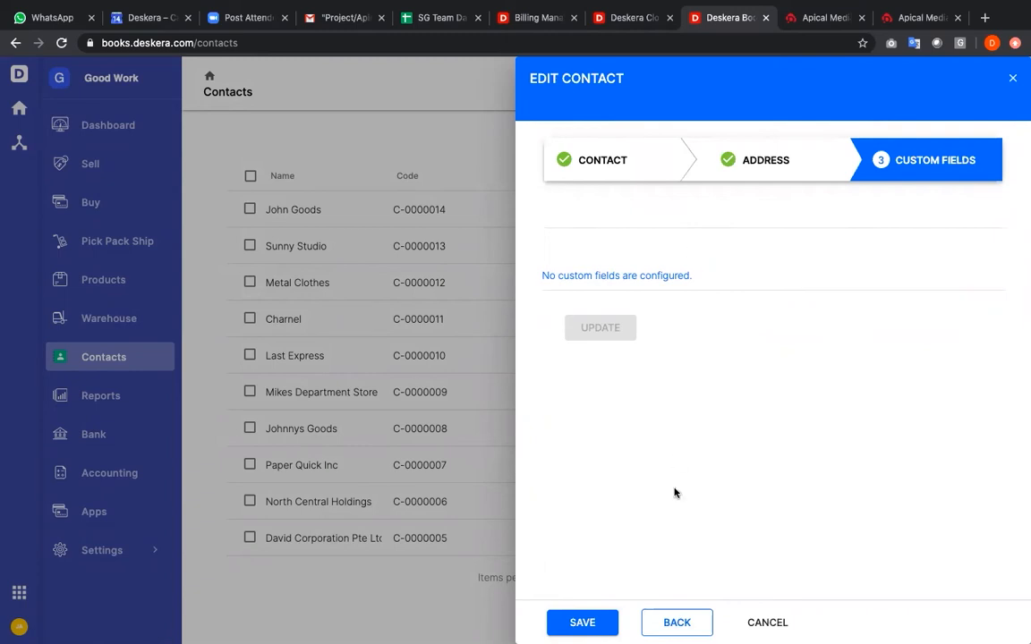
click(582, 623)
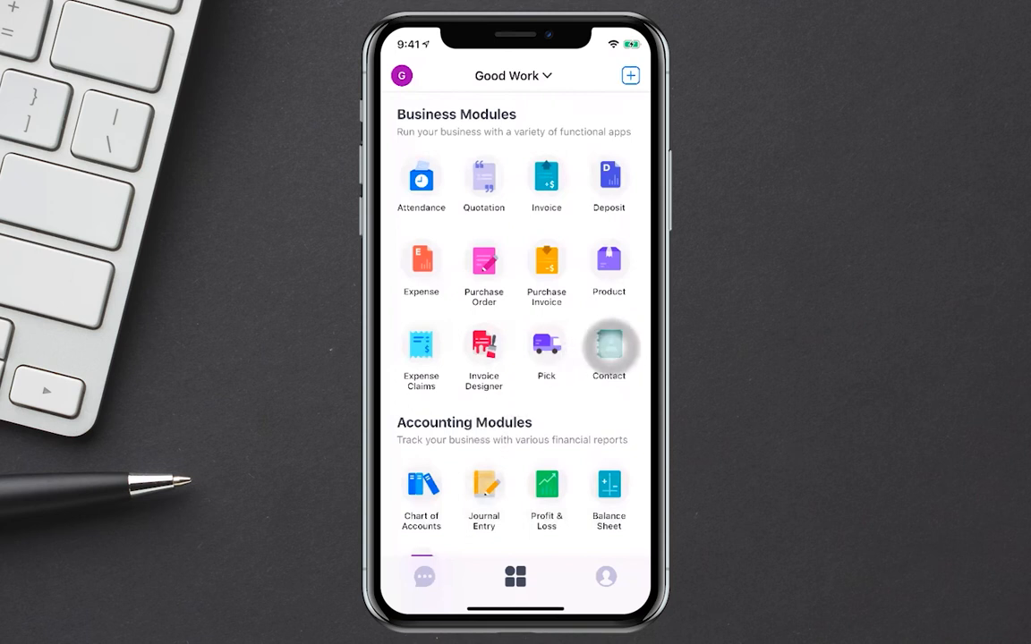
Step: Start a new Singapore contact in the mobile app with billing address Raffles
click(609, 347)
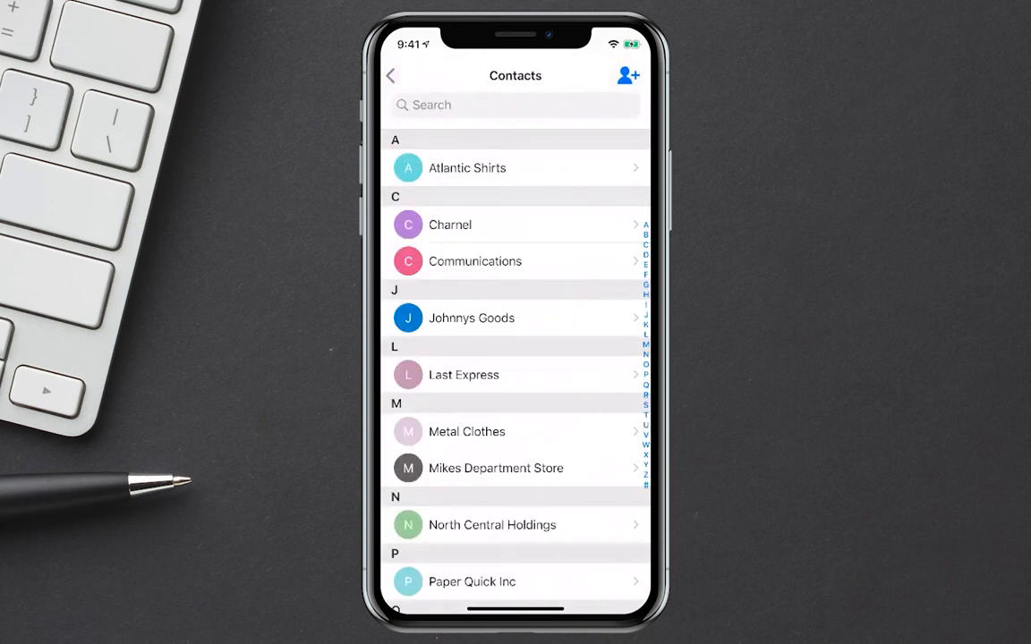
click(597, 243)
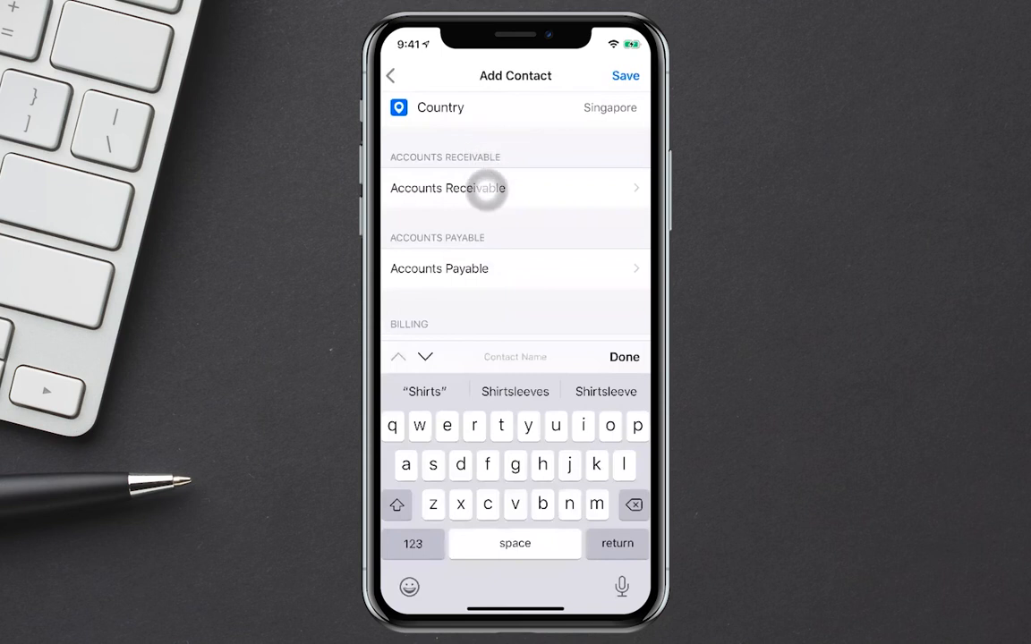
scroll(down, 3)
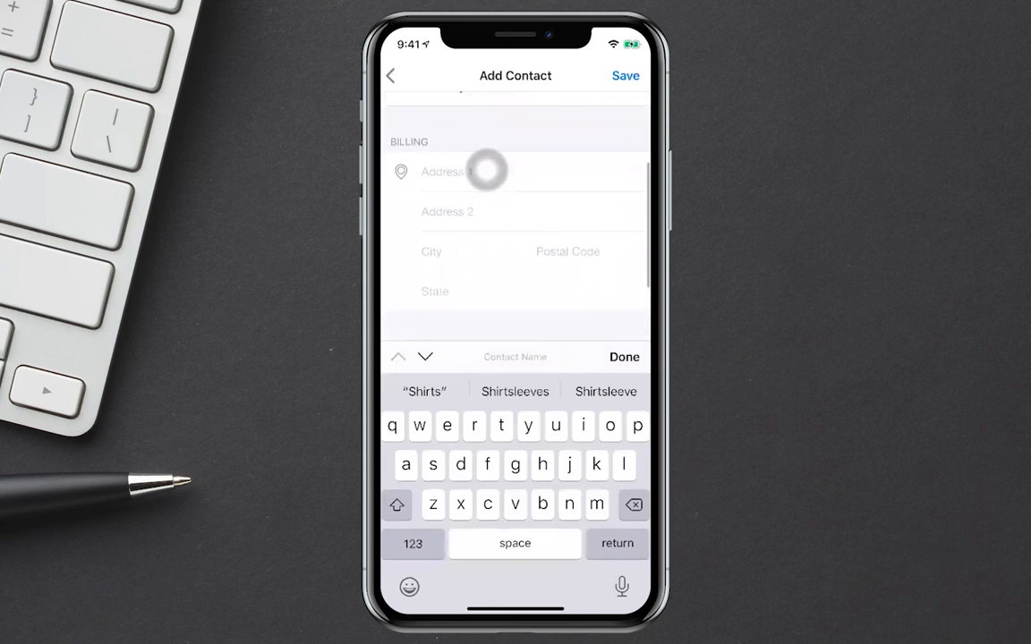
text(Raffles)
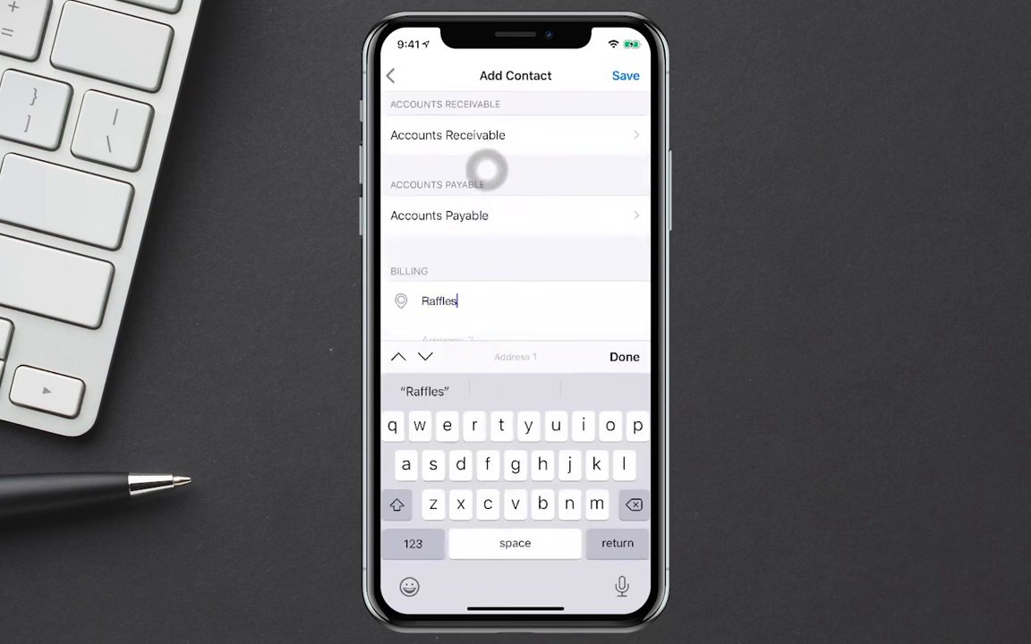
scroll(down, 3)
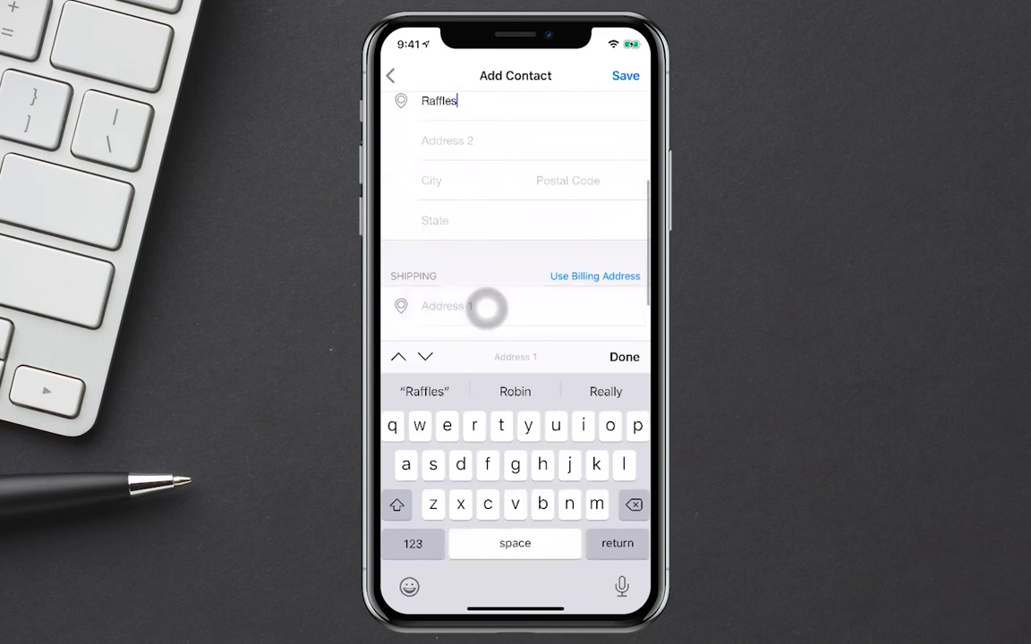
click(595, 275)
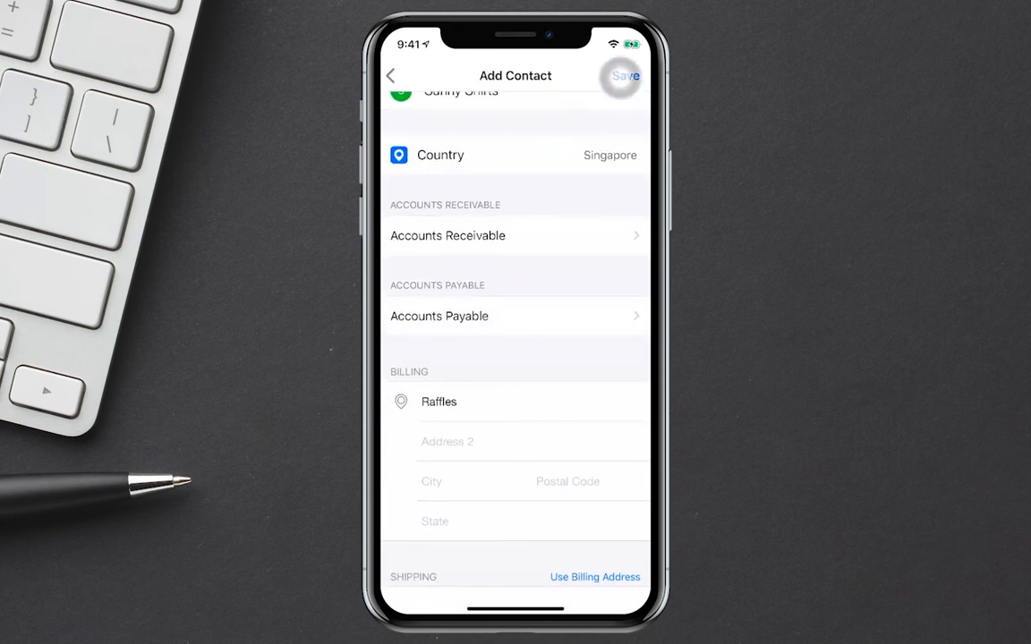
Step: Save the new contact, created as C-0000016, and return to Contacts
click(625, 76)
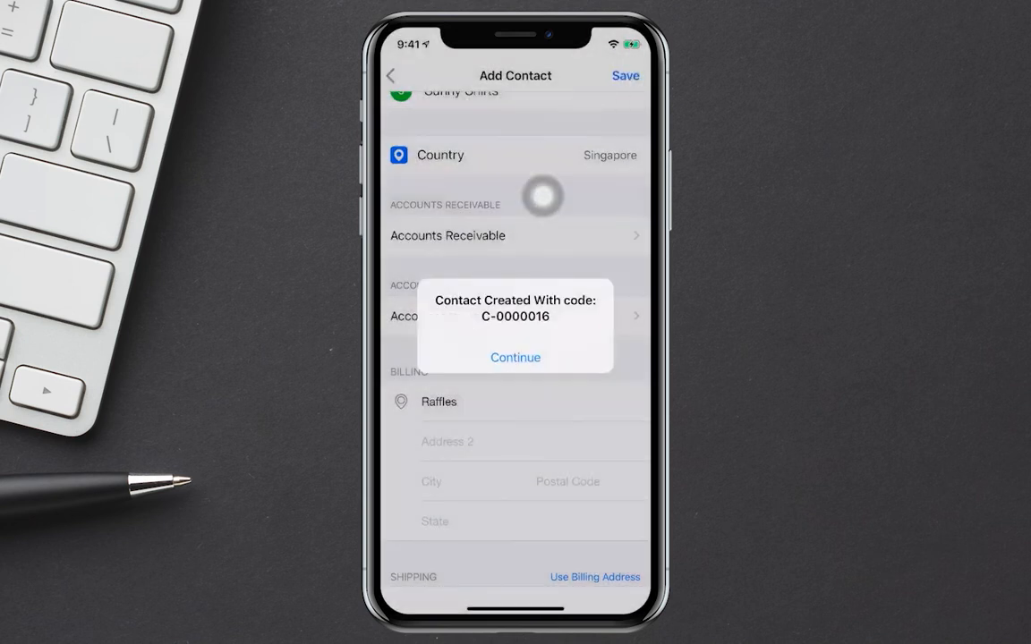
click(516, 357)
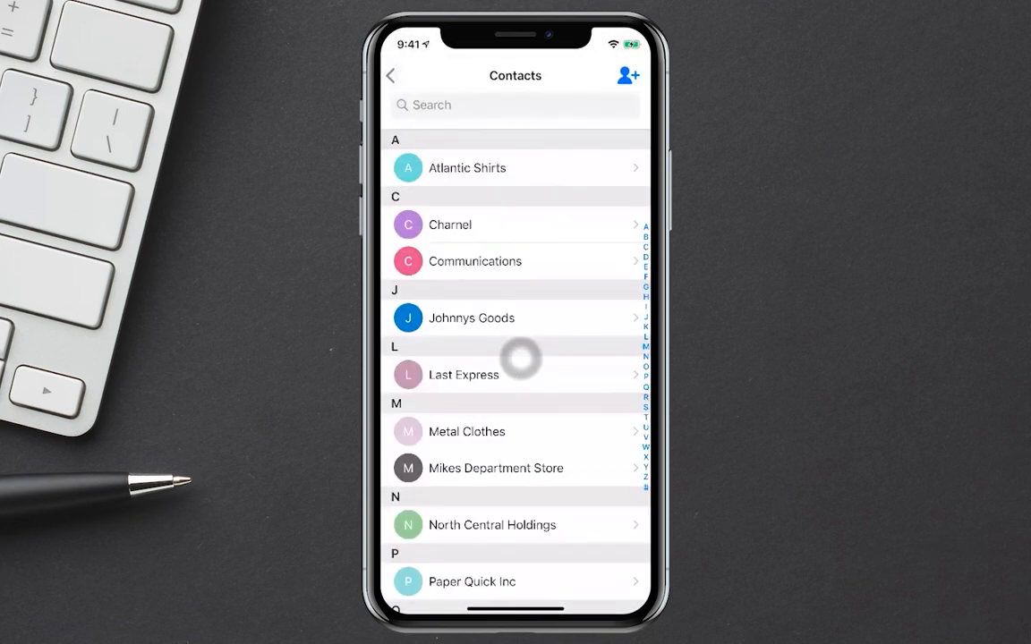
click(628, 75)
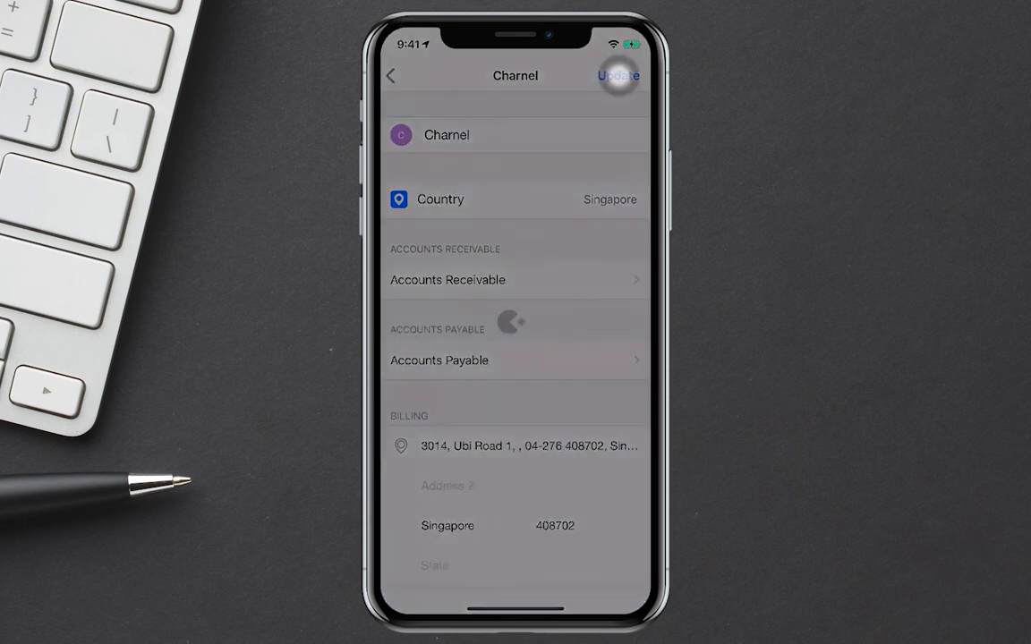
click(619, 75)
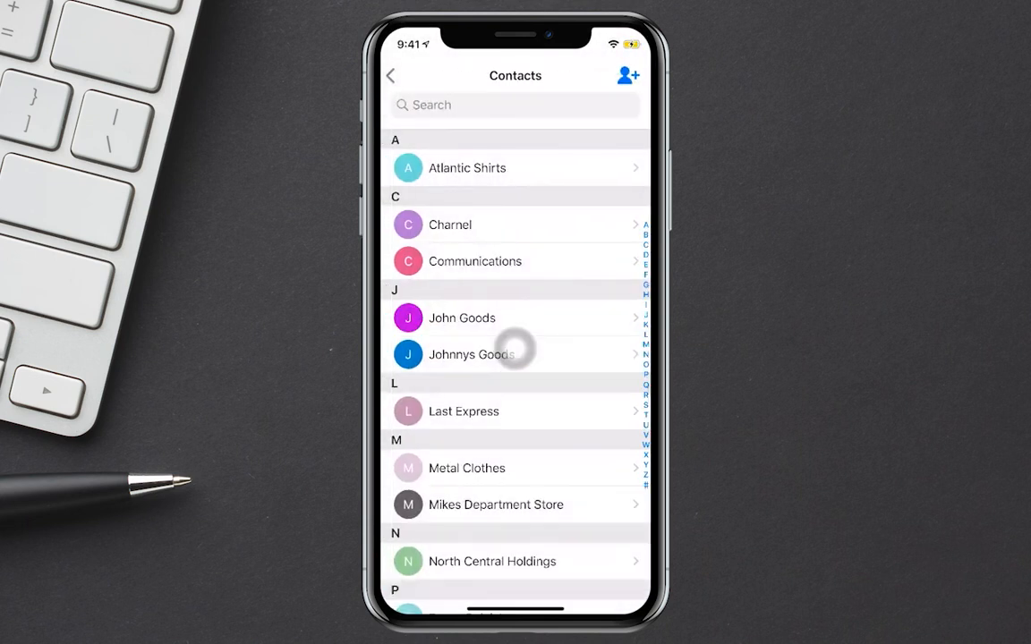
click(516, 354)
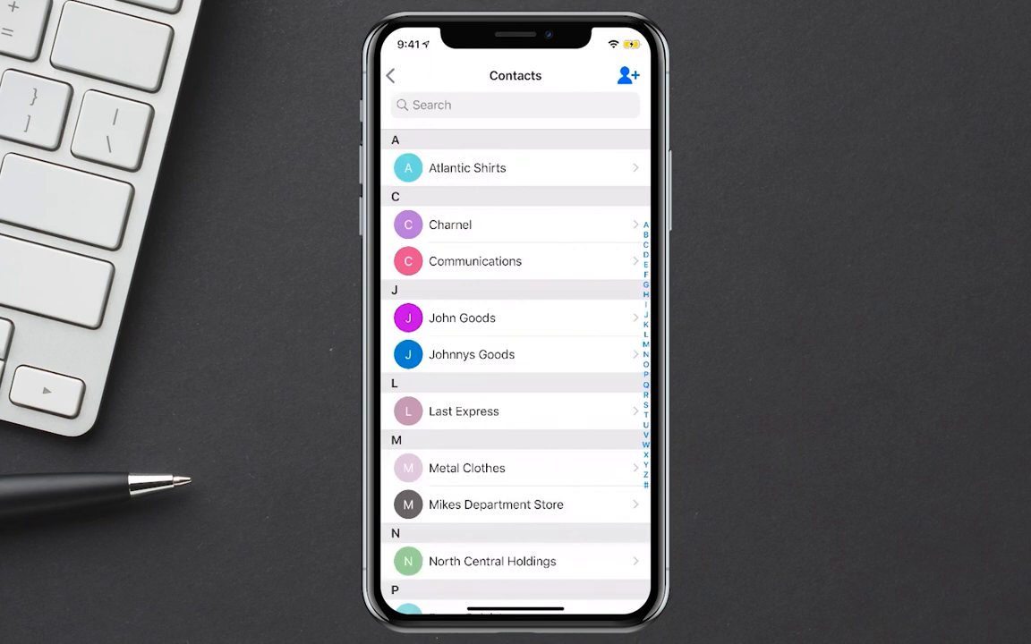